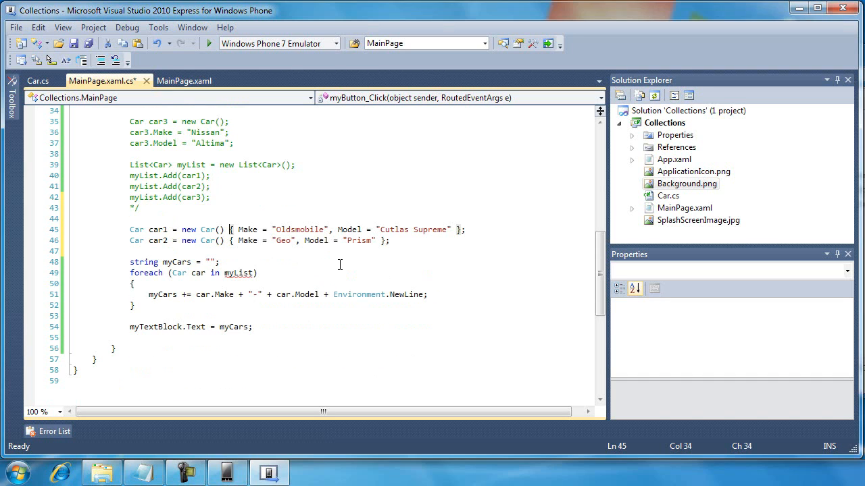
mouse_move(232, 230)
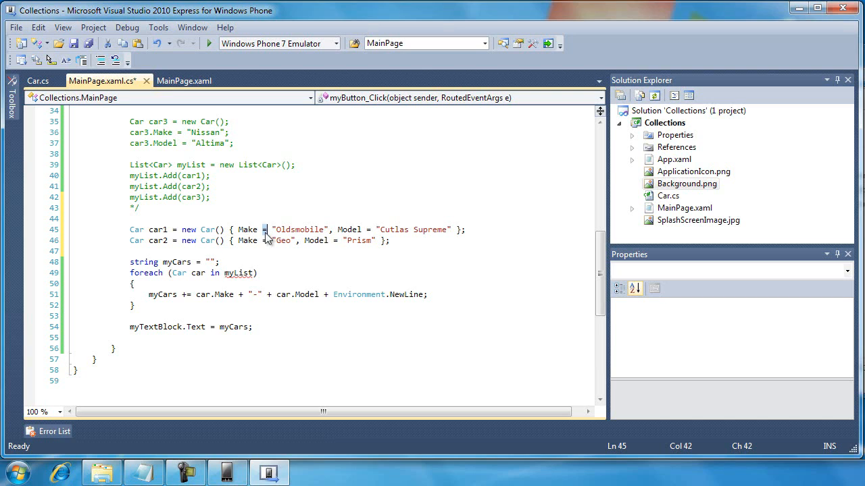
Declare car3 as a new Car with Make "Nissan" and Model "Altima"
double_click(298, 229)
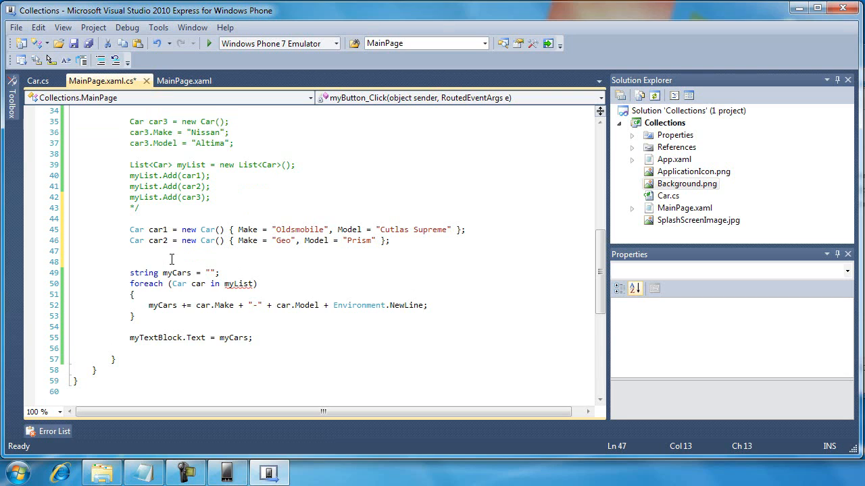
type("Car car3")
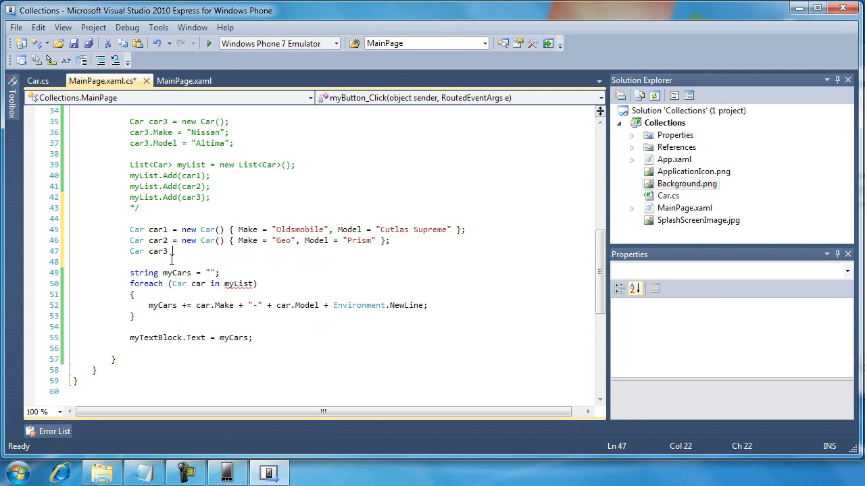
type("= new Car() { Make = \"")
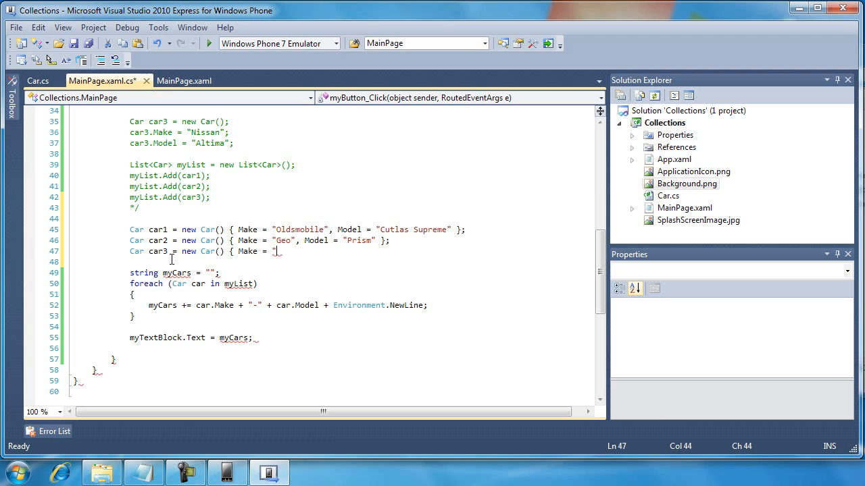
type("Nissan\",")
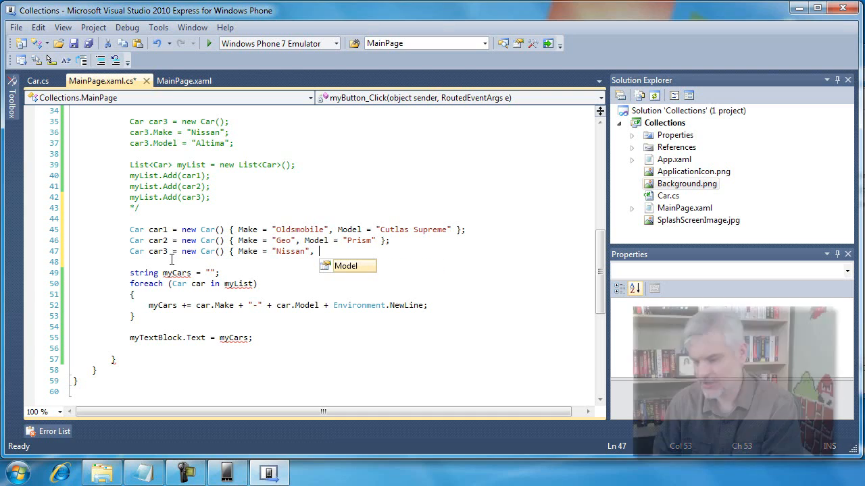
type("Model =")
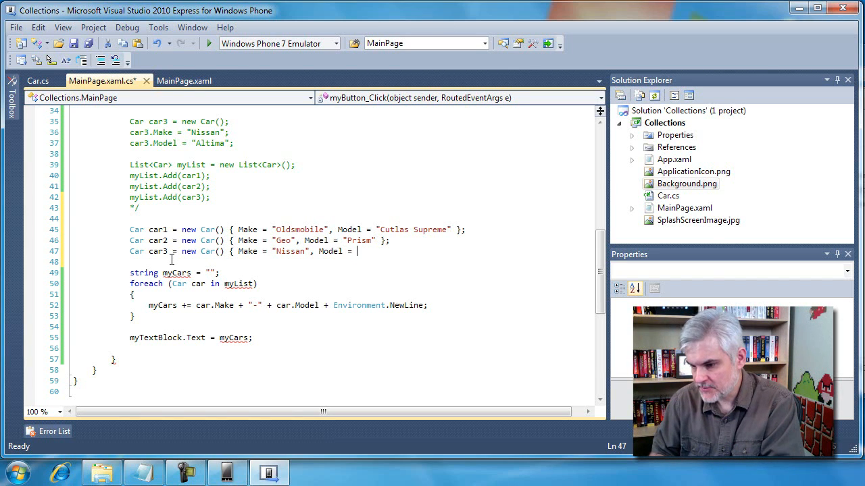
type("Al")
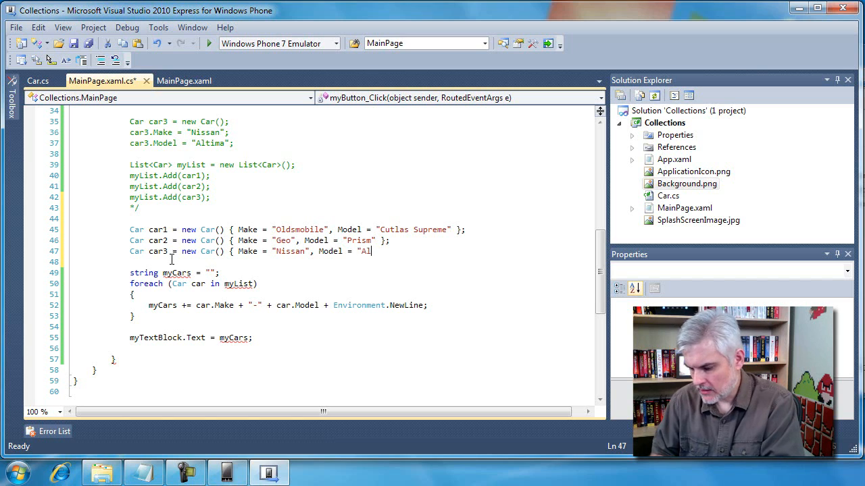
type("tima\";")
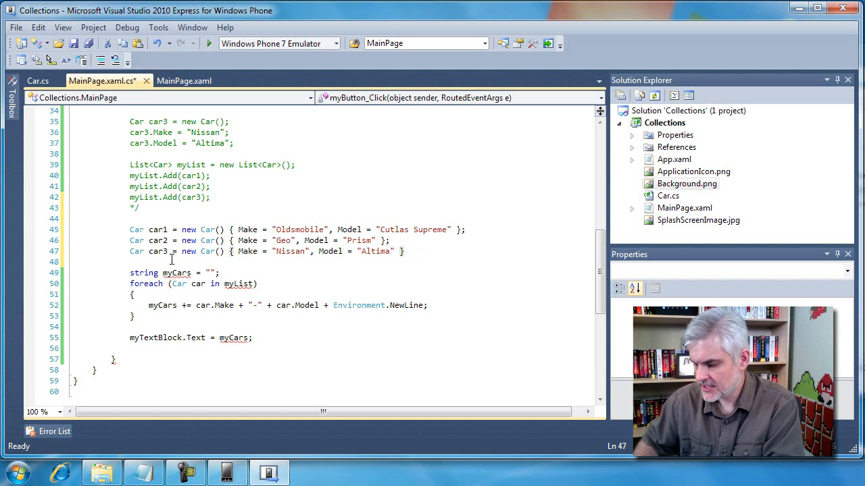
type(";")
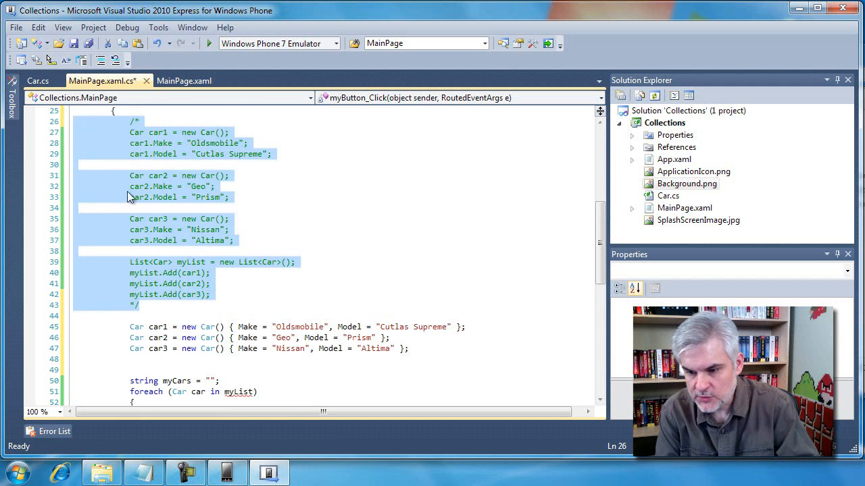
Scroll down through the code around the three commented-out Car initializer lines
scroll("down", 3)
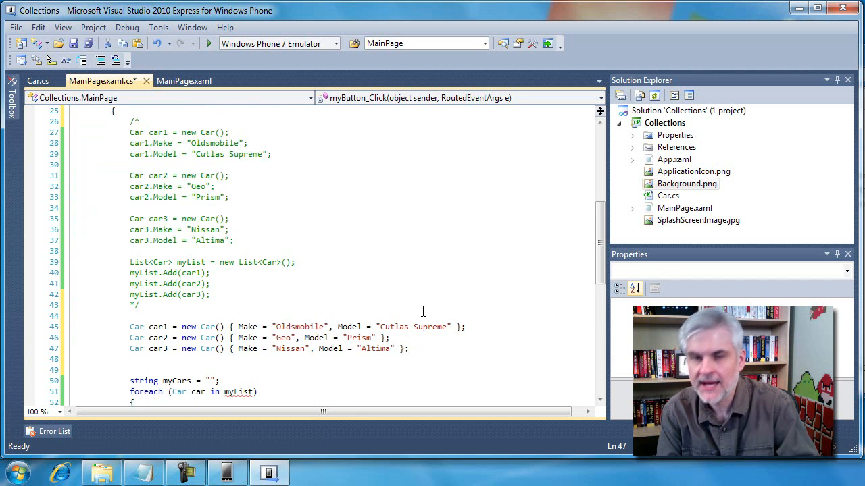
scroll("down", 3)
type("/*")
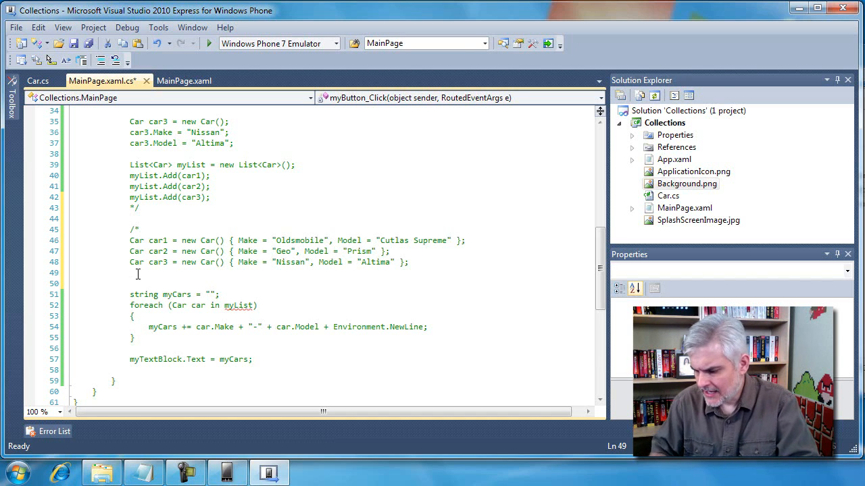
scroll("down", 3)
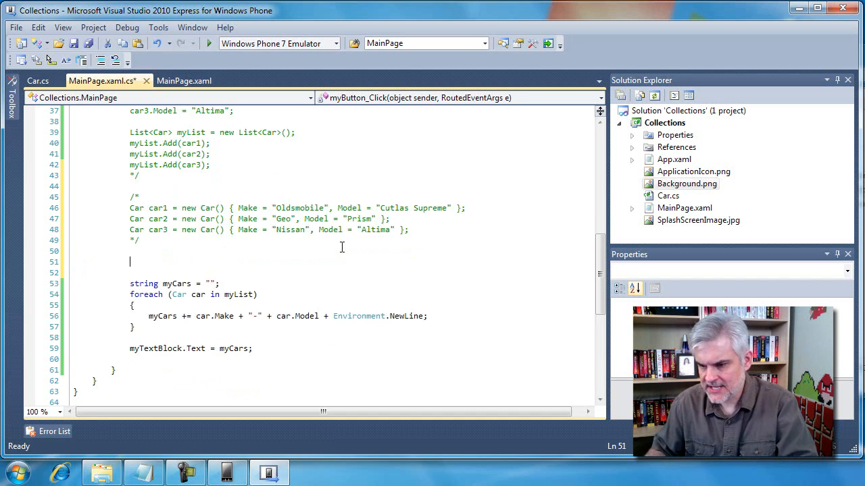
scroll("down", 3)
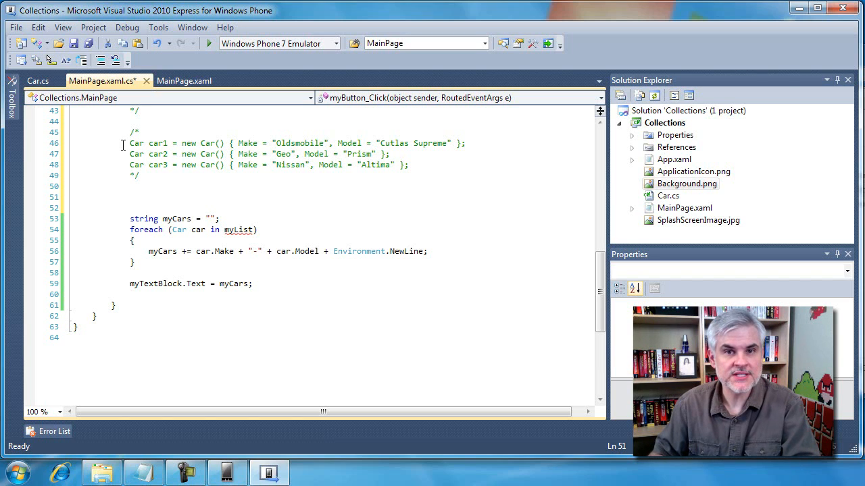
Declare a List<Car> variable initialised with new List<Car>() and an opening brace
type("L")
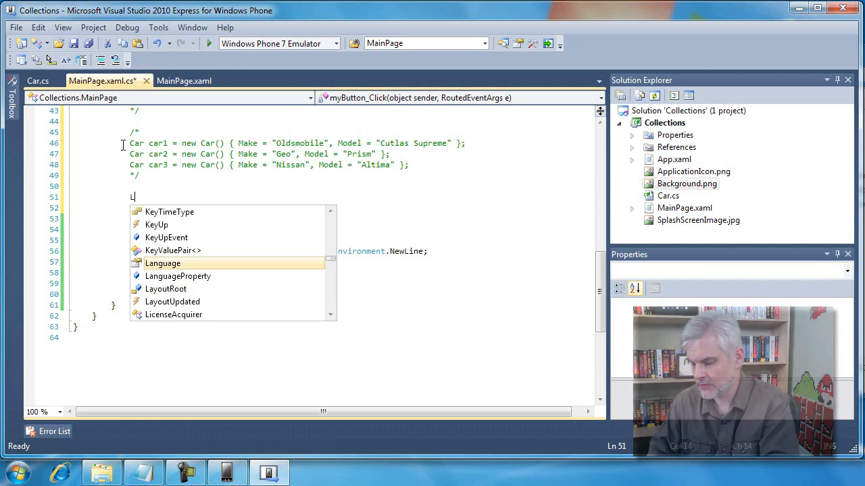
type("ist<Car> myL")
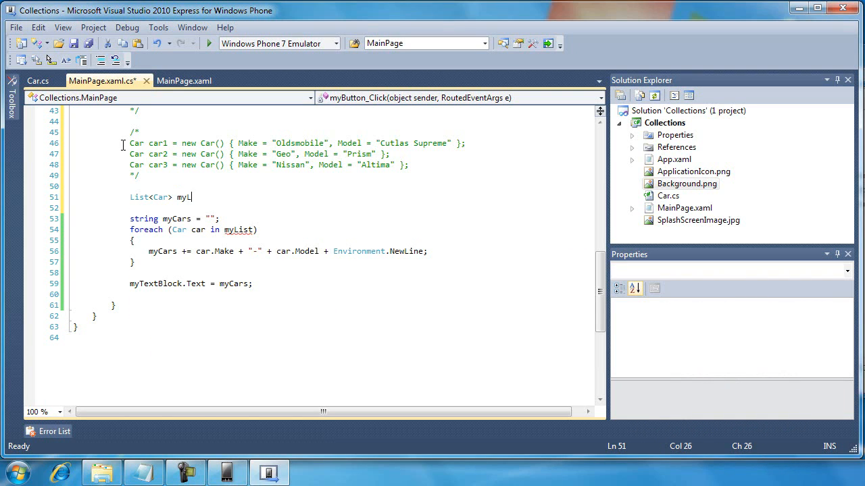
type("ist = new List")
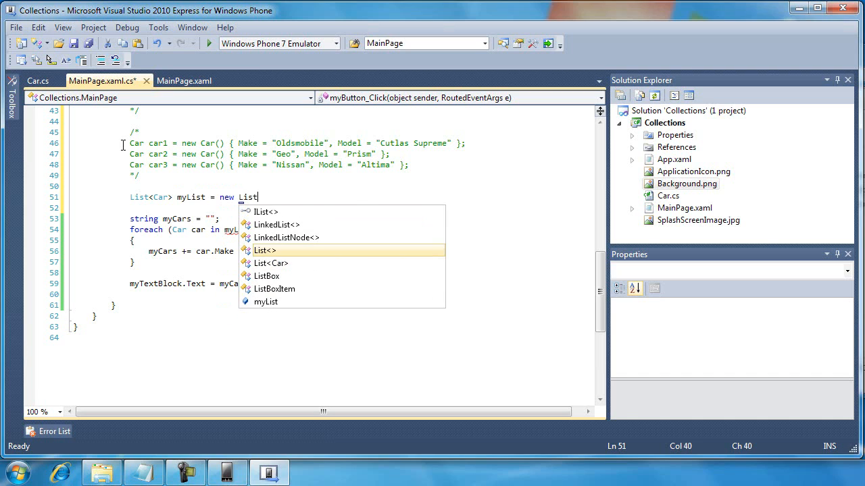
type("<Car>(")
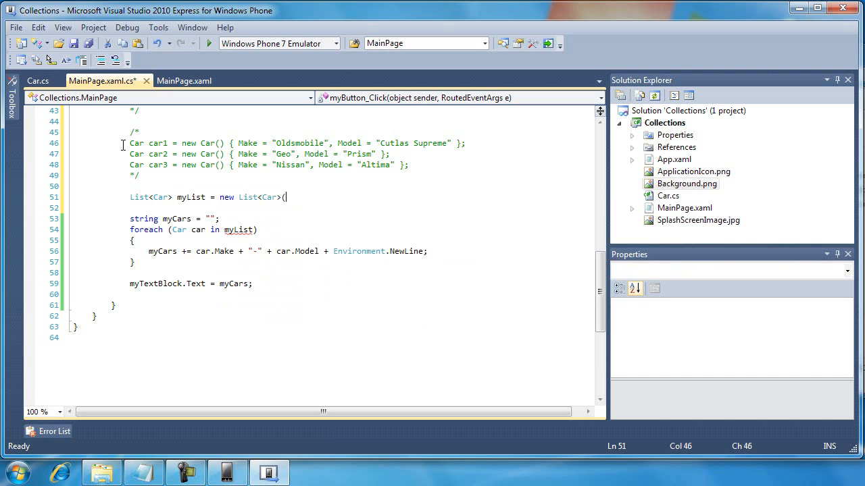
type(")")
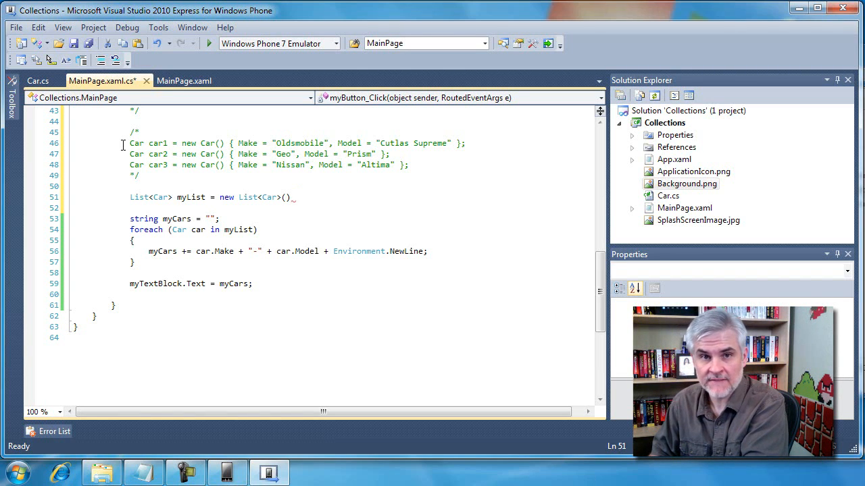
type("{")
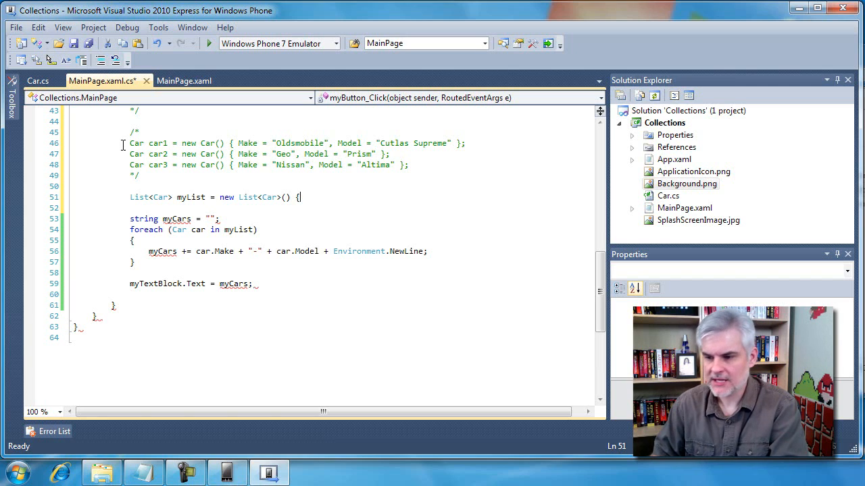
key("enter")
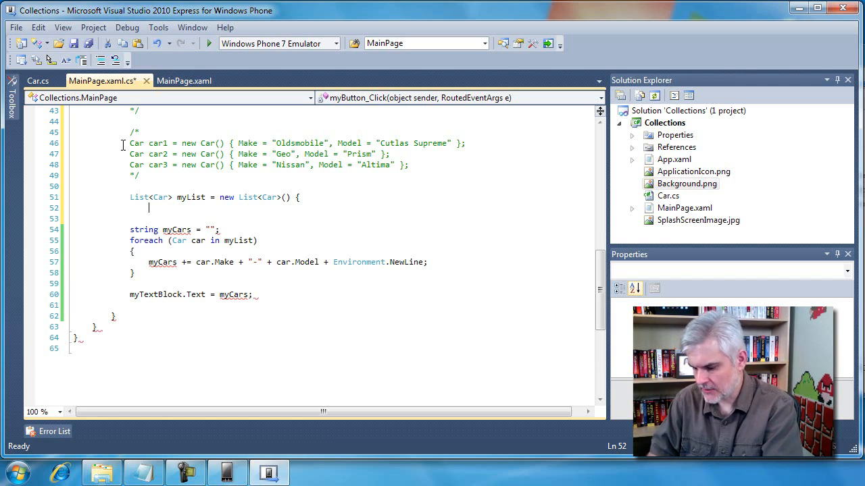
Add the first entry: a Car with Make "Oldsmobile" and Model "Cutlas Supreme", followed by a comma
type("new Car {")
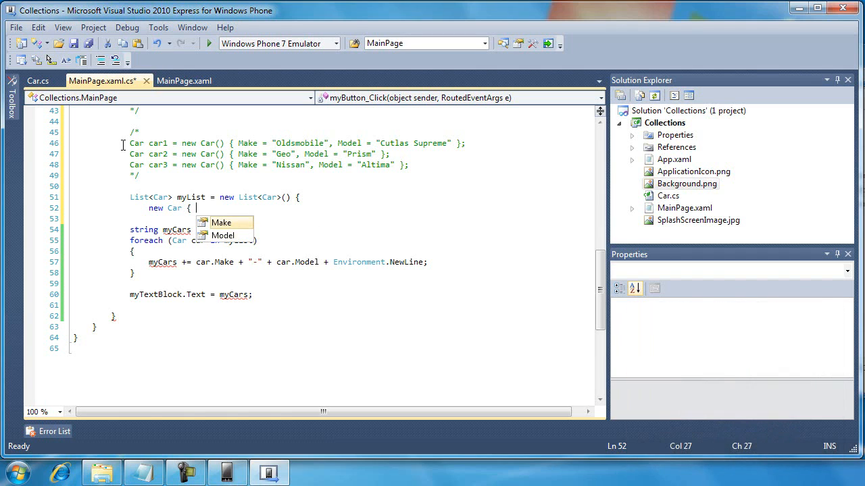
type("Make = \"Ol")
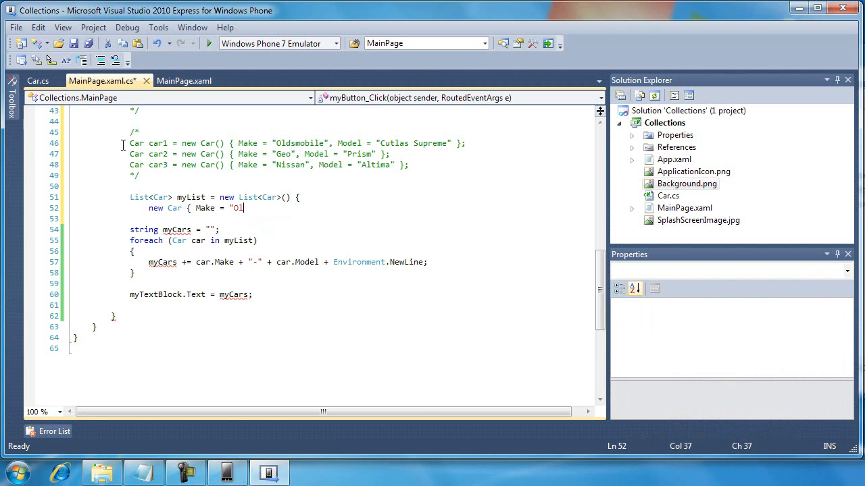
type("dsmobile\", Mo")
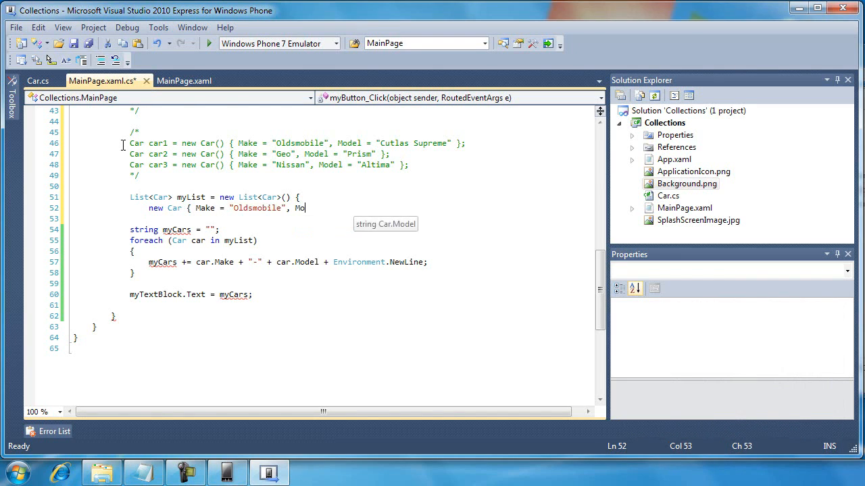
type("del=")
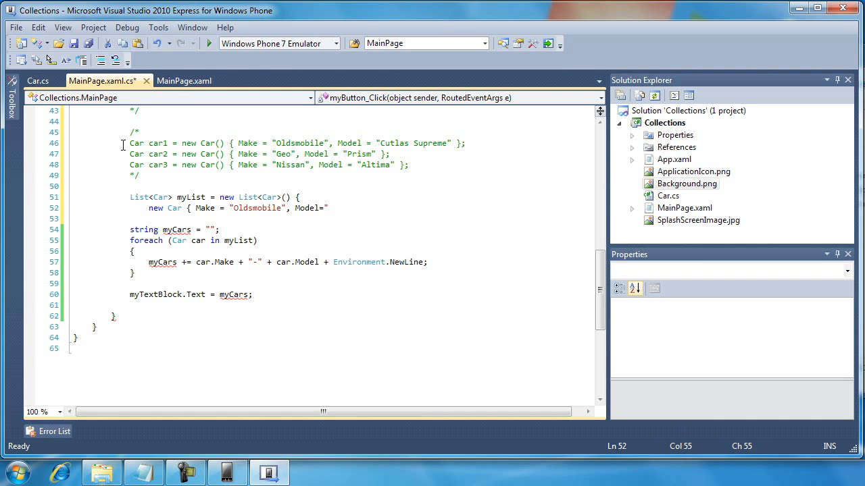
type("Cutl")
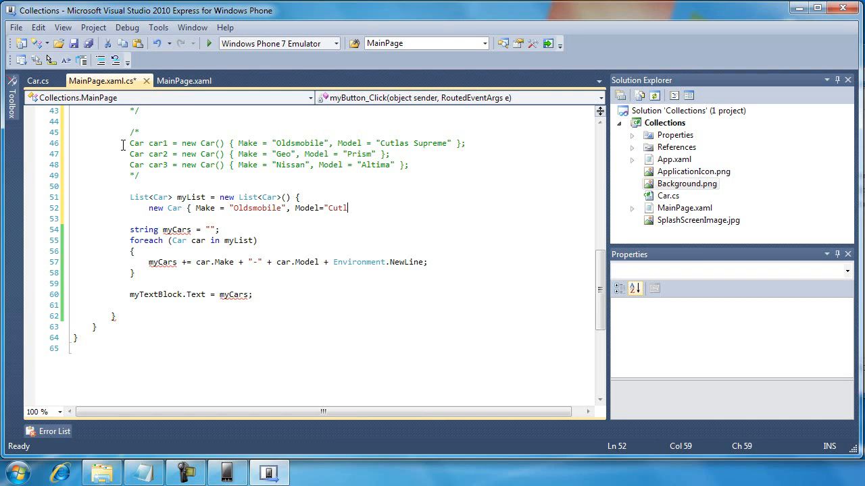
type("as Supreme\" }")
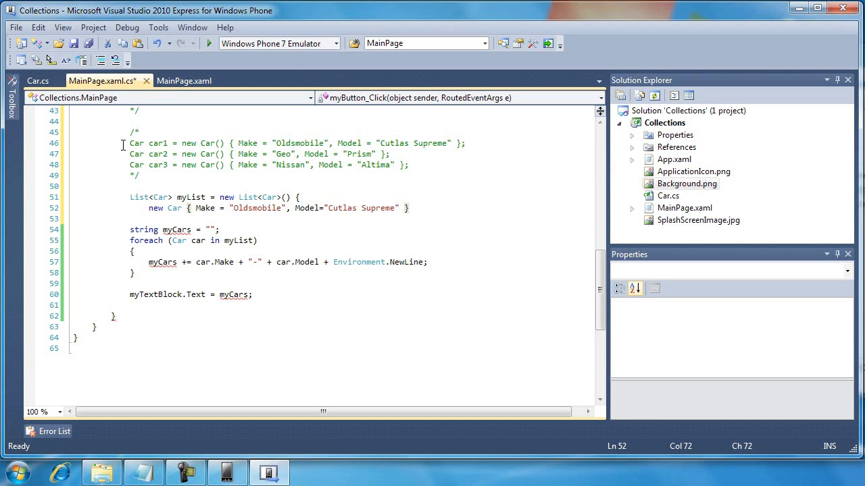
type(",")
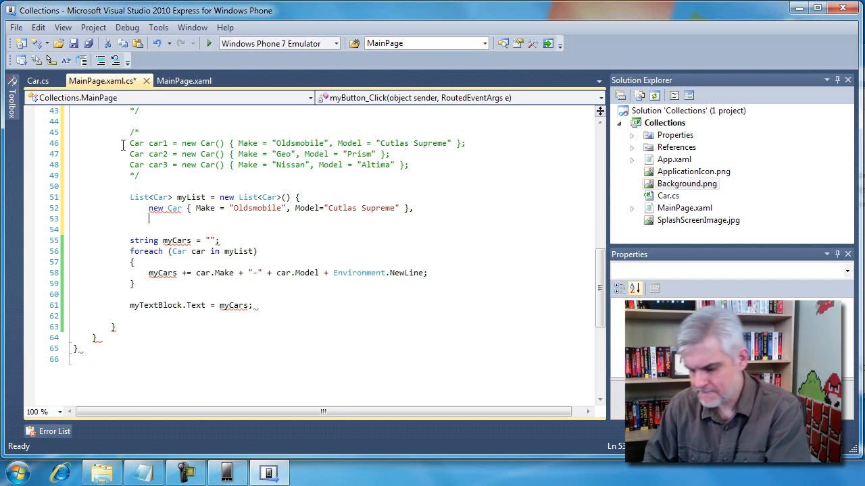
Add the Geo Prism and Nissan Car entries with their Make and Model values
type("new Car")
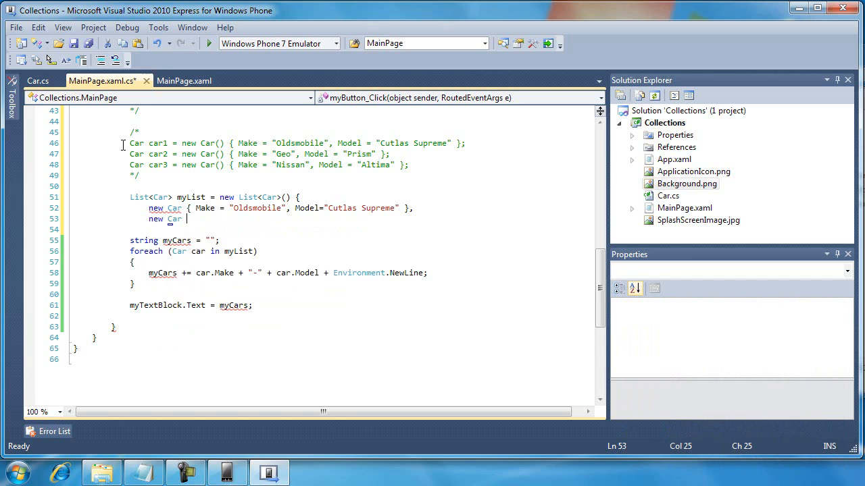
type("{ Mo")
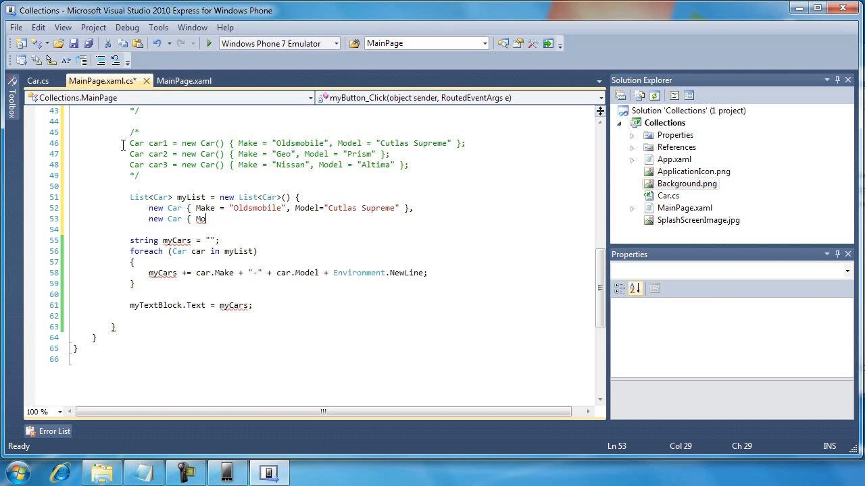
type("Make = \"")
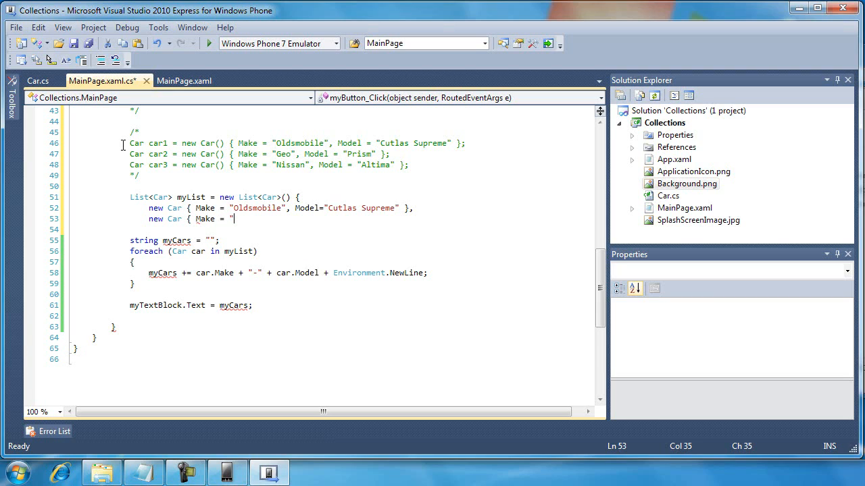
type("Geo\", M")
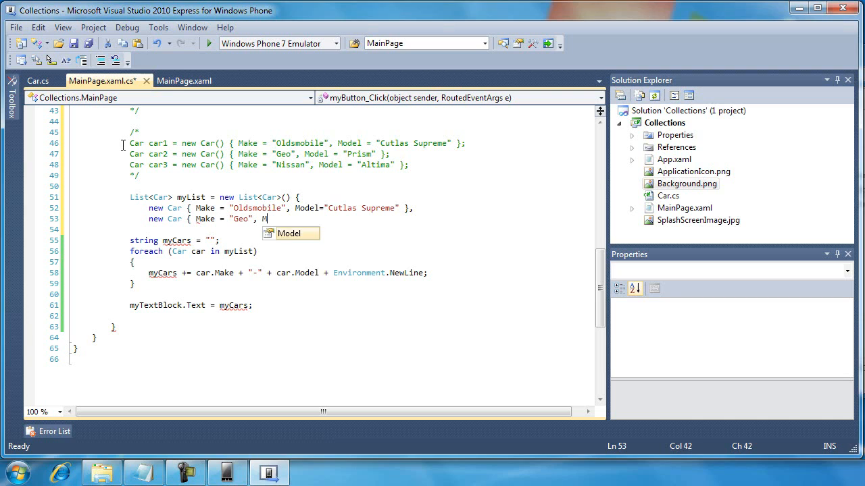
type("odel=\"")
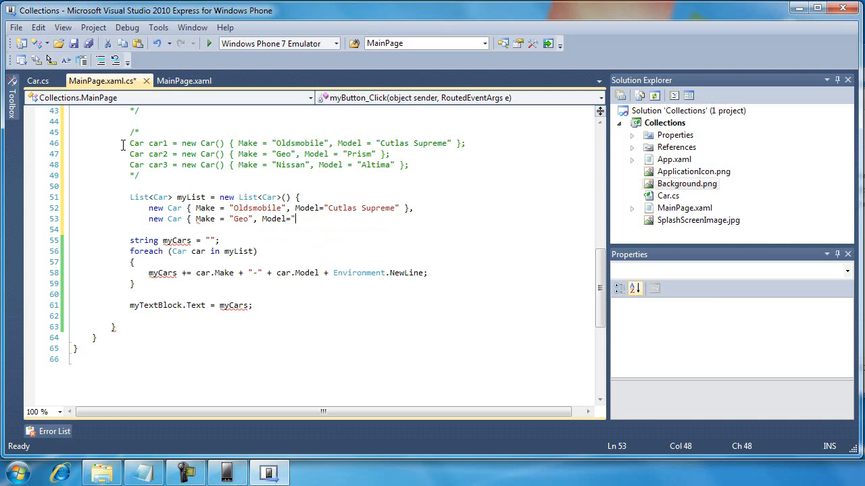
type("Prism\" },")
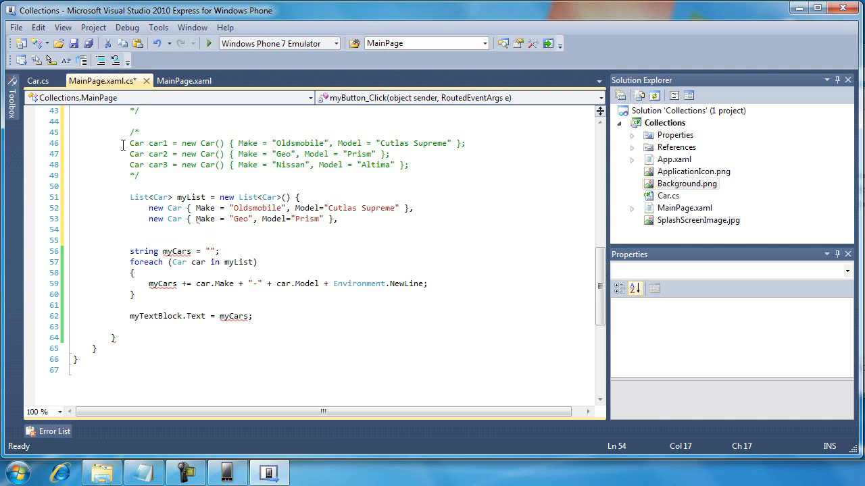
type("new Car { Make = \"")
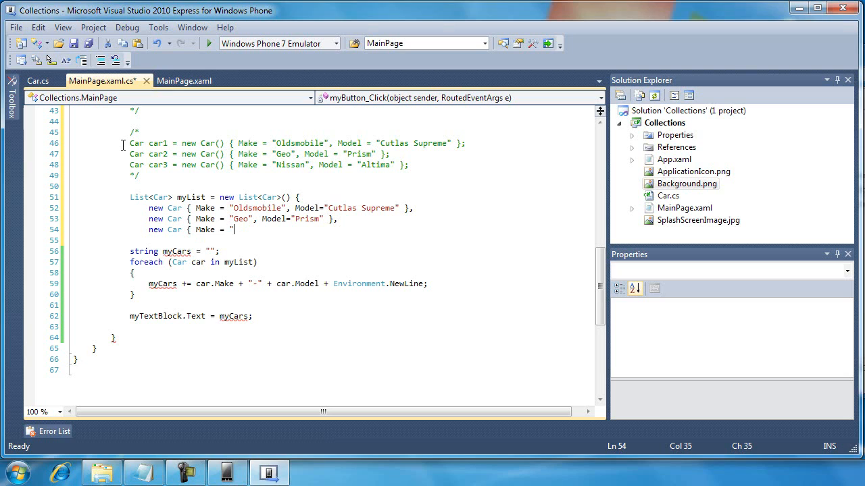
type("Nissan\",")
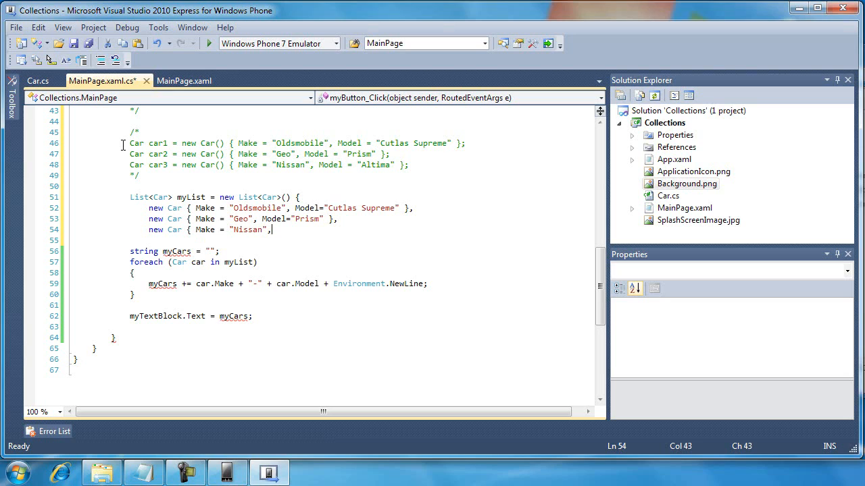
type("Model=\"Altima\"")
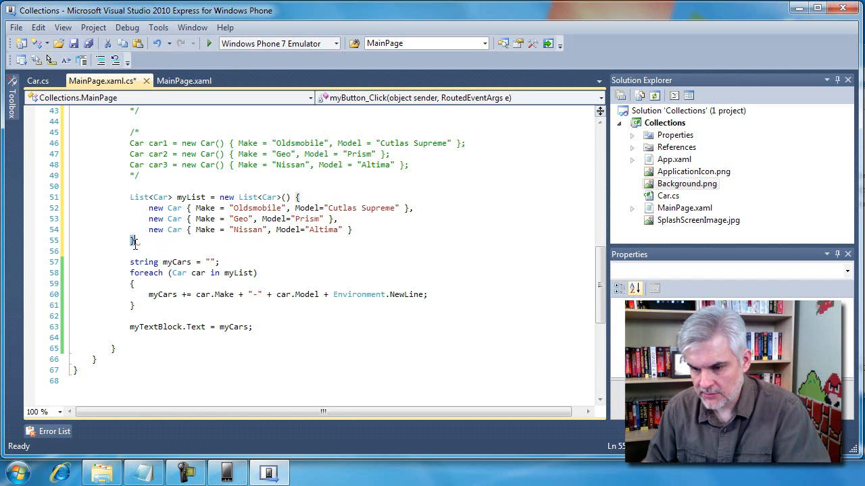
Close the list initializer with a semicolon and start debugging in the Windows Phone emulator
type(";")
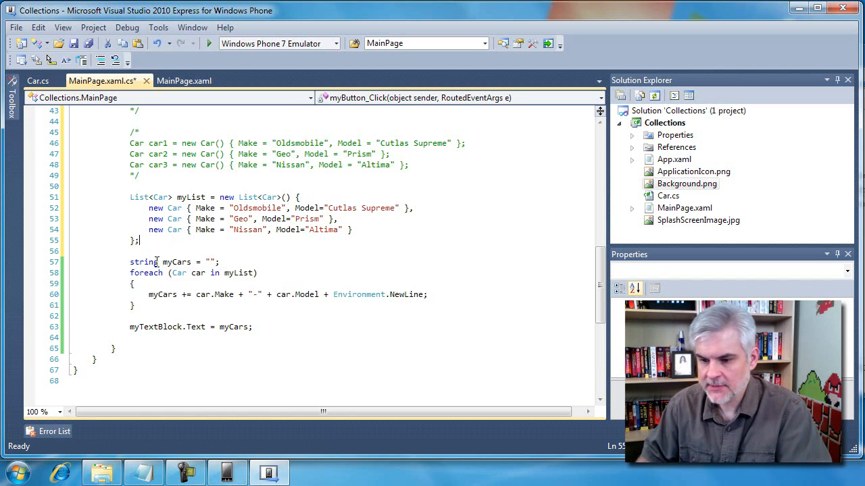
key("enter")
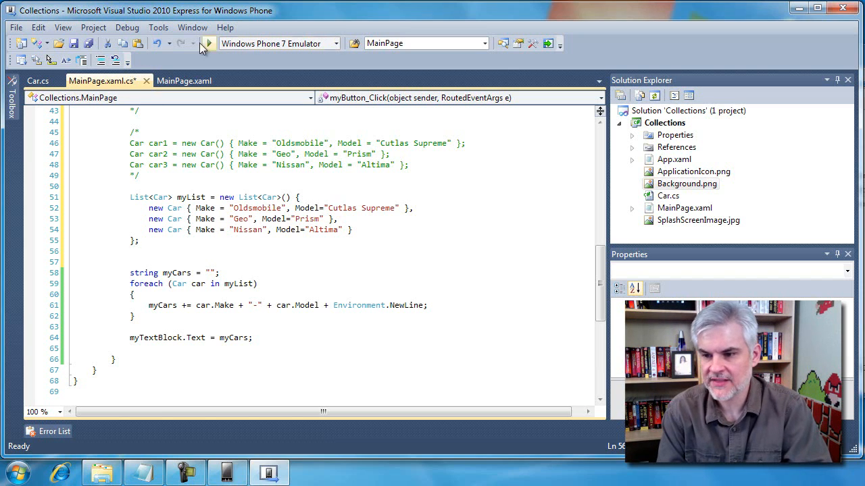
left_click(208, 42)
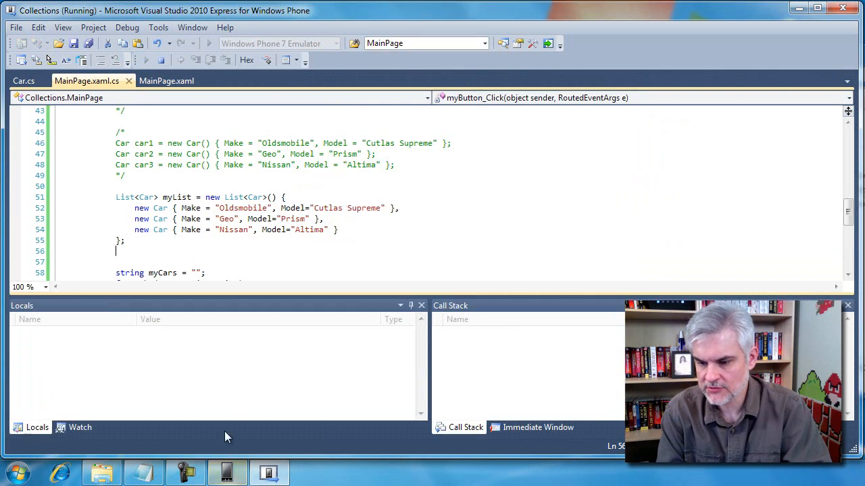